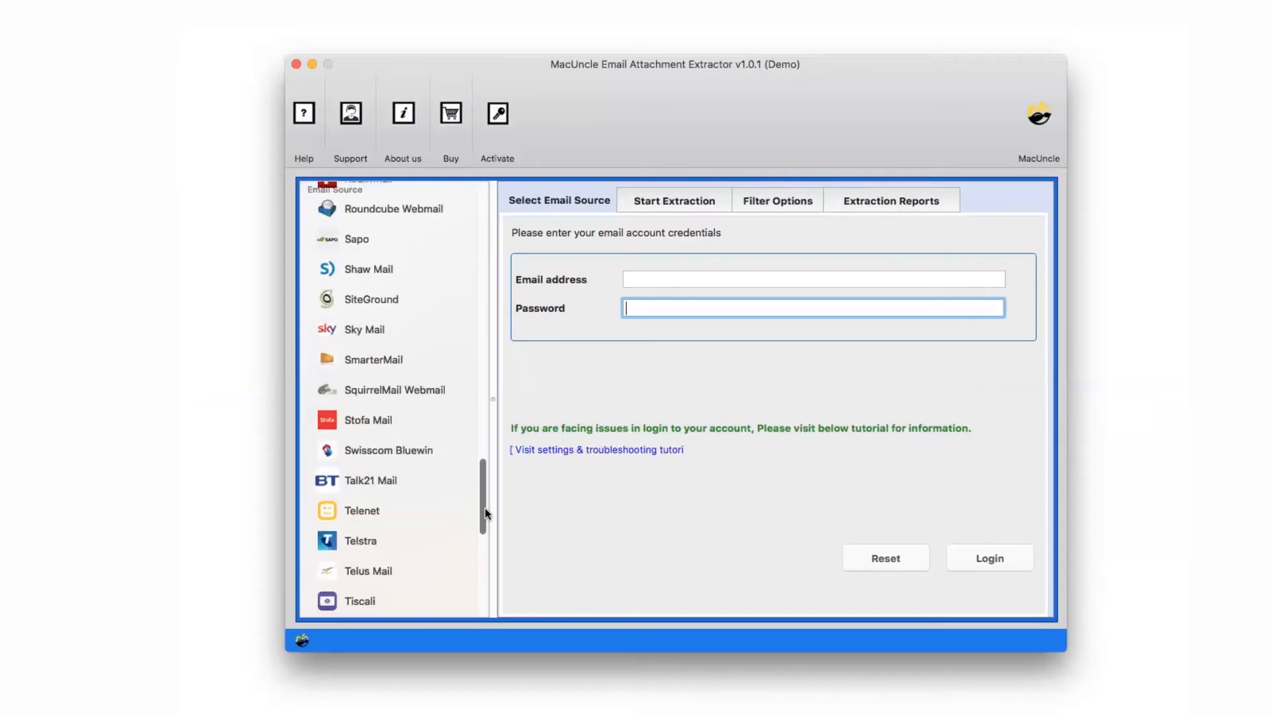
scroll("down", 3)
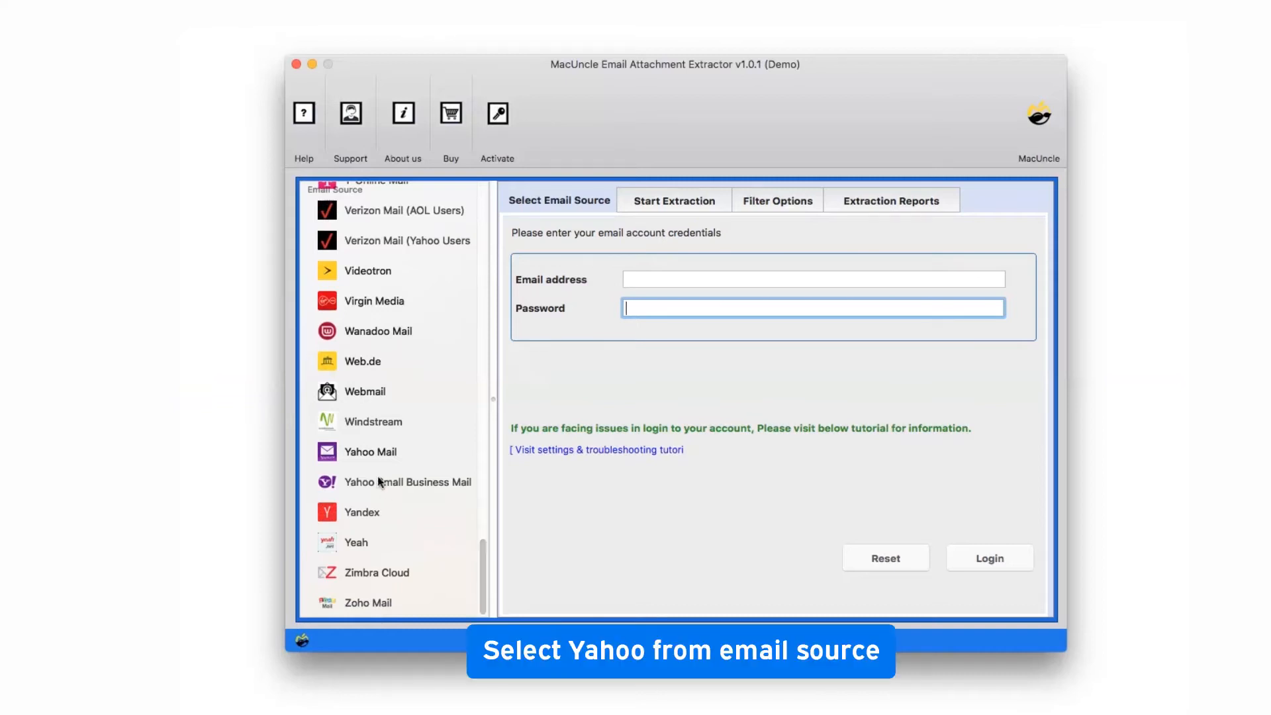
left_click(371, 452)
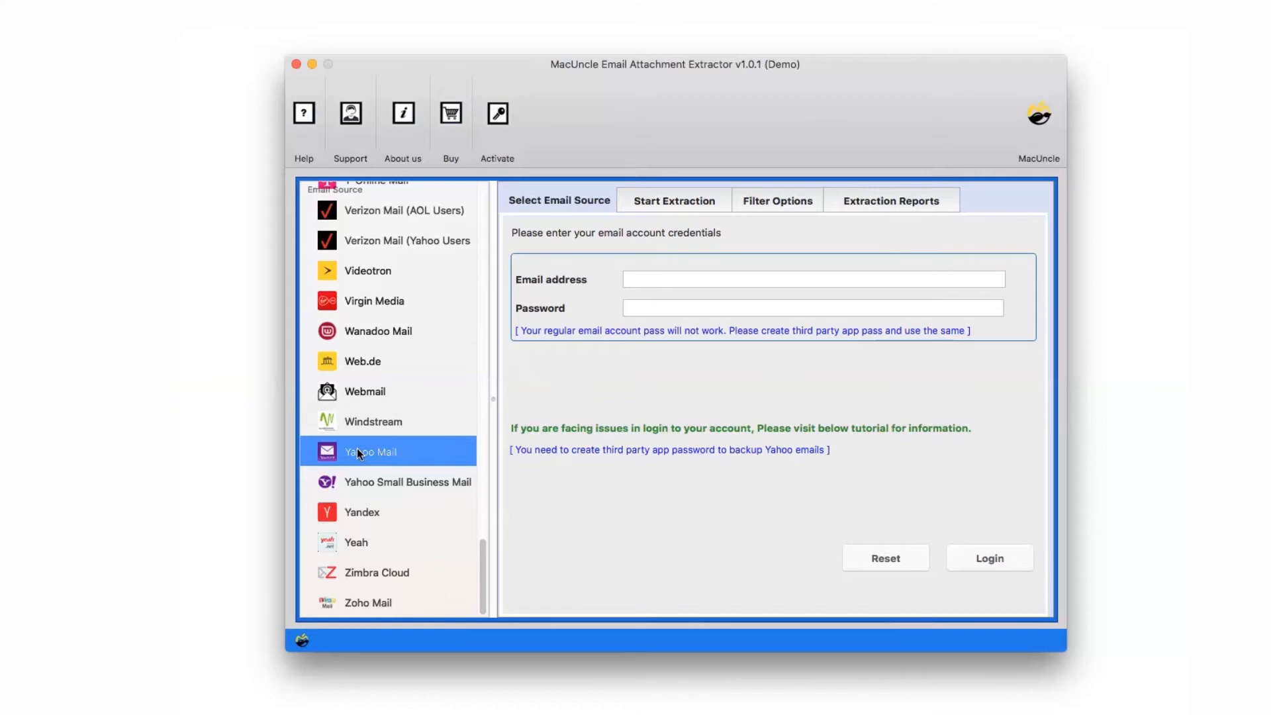
mouse_move(535, 346)
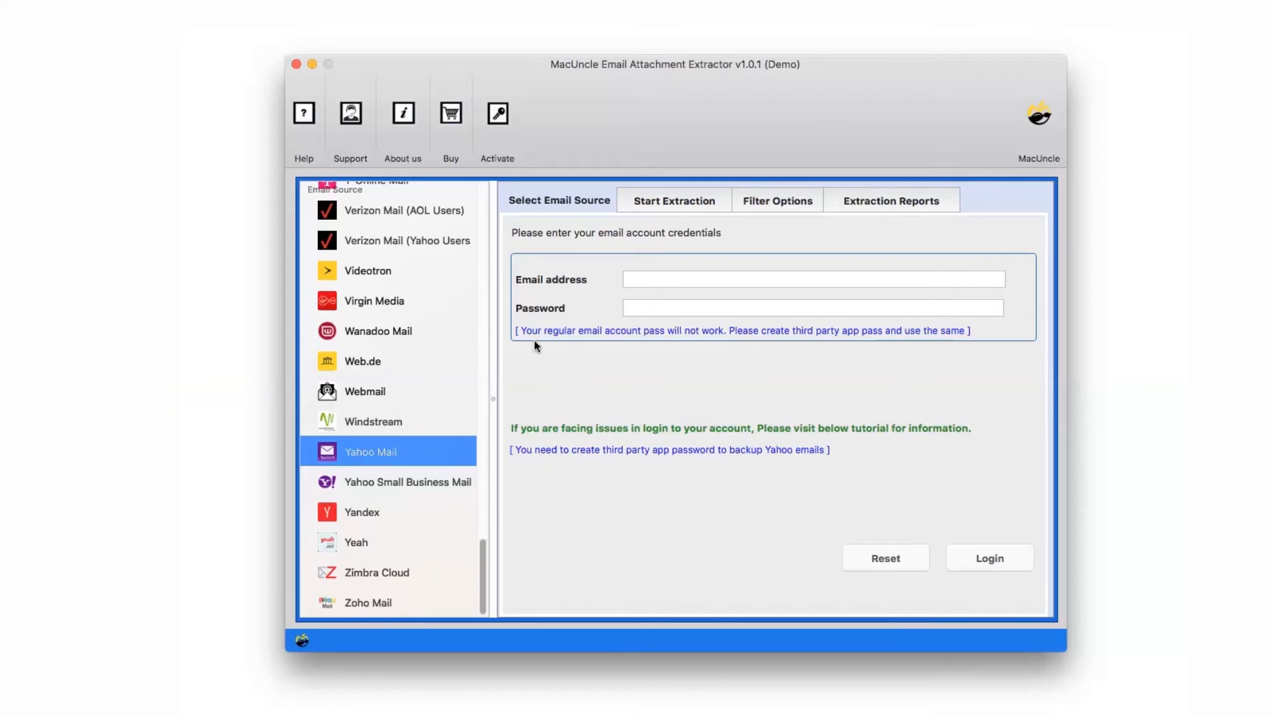
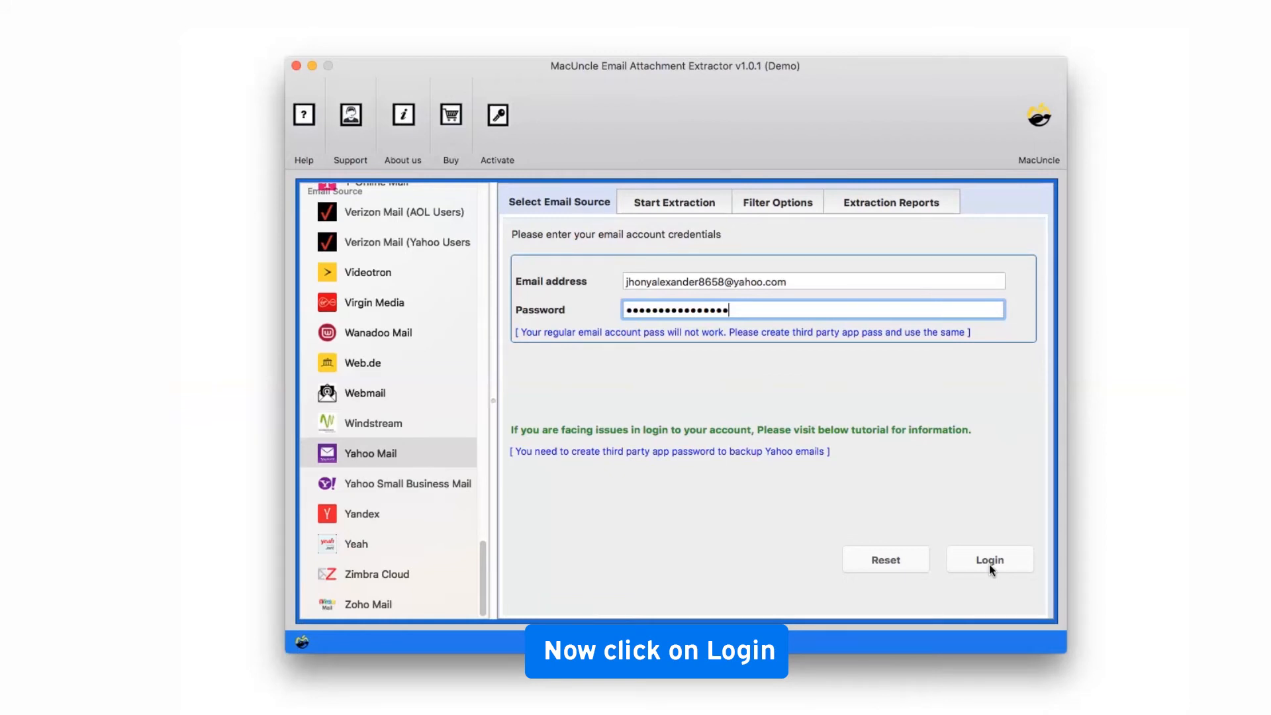
Sign in to the Yahoo account and set the Desktop as the destination folder
left_click(989, 559)
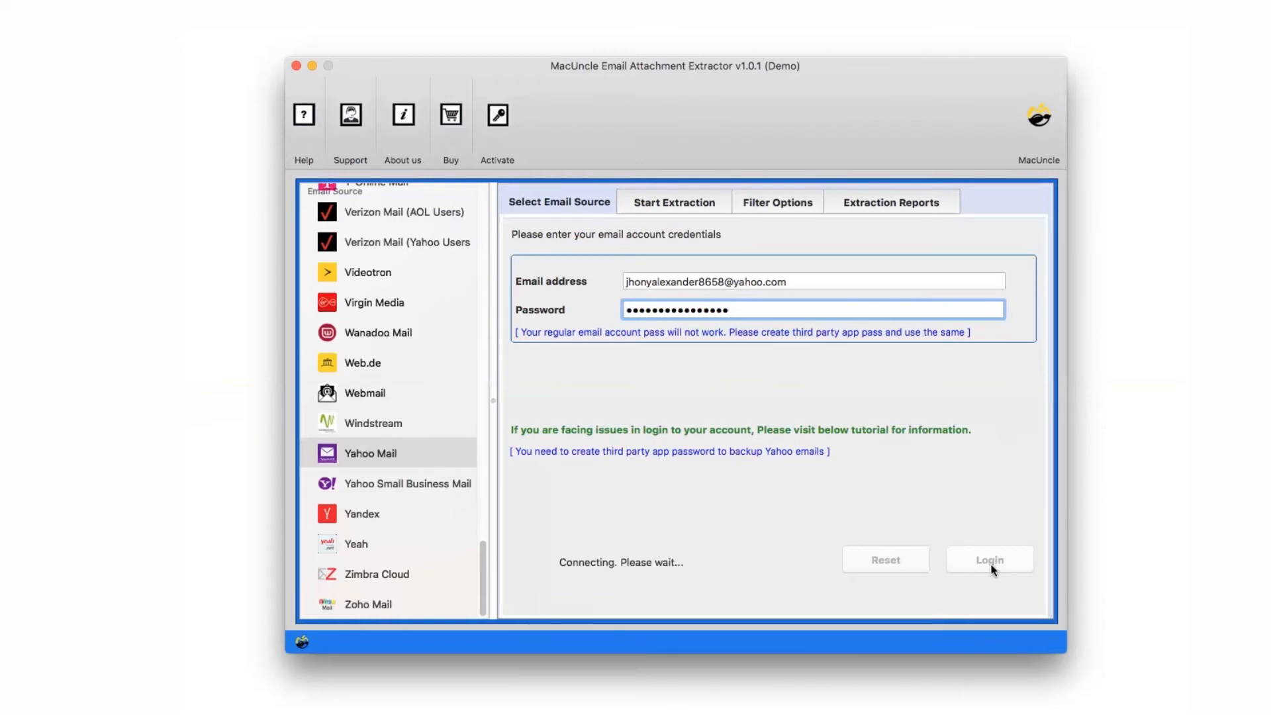
left_click(988, 558)
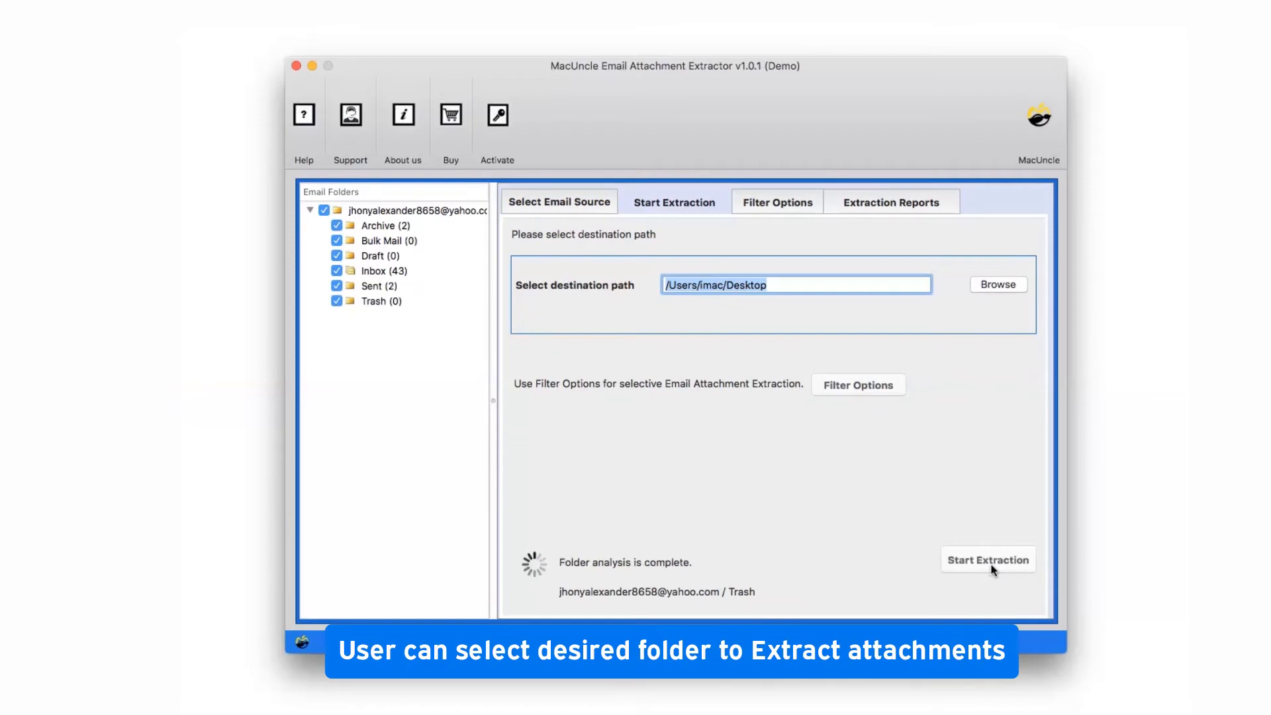
mouse_move(430, 295)
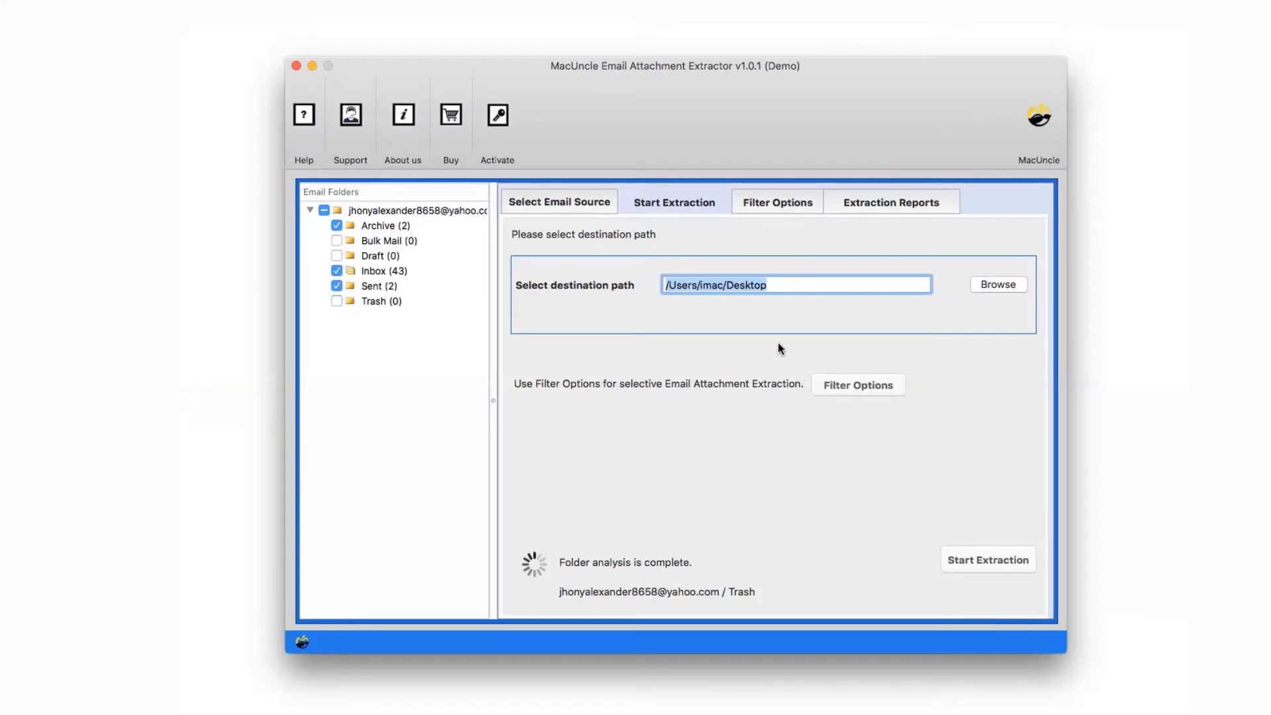
left_click(998, 283)
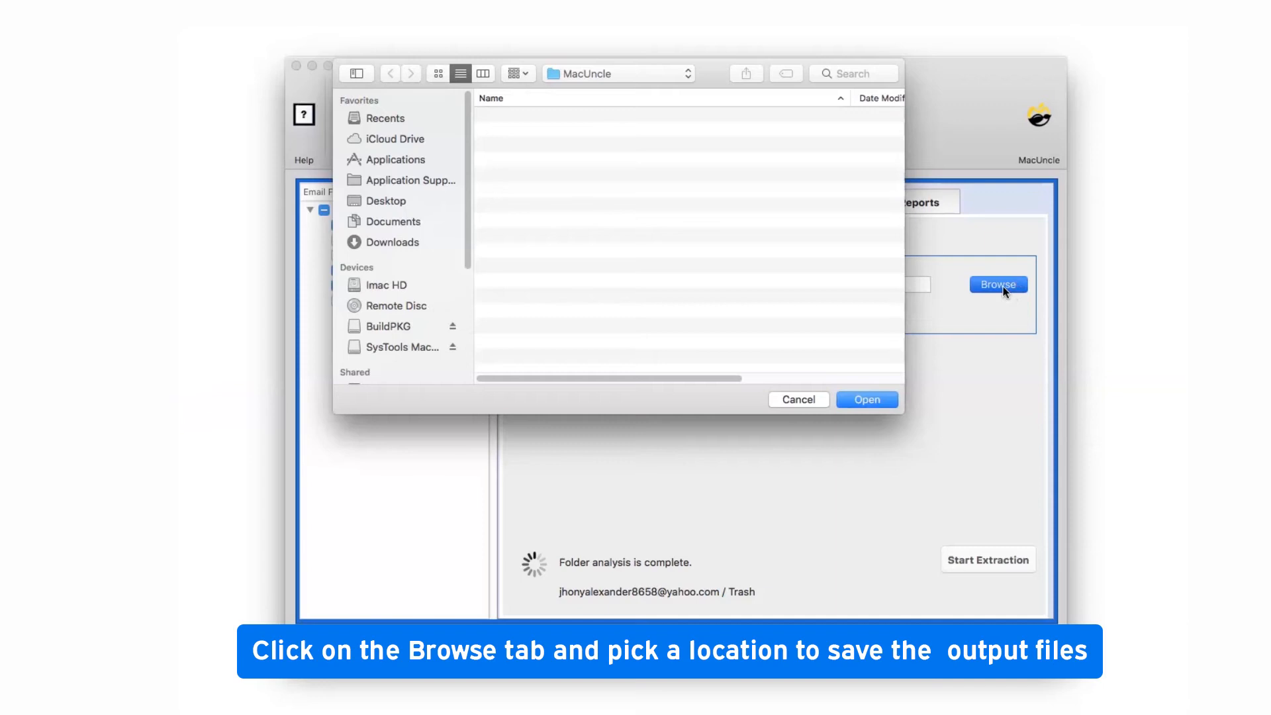
mouse_move(964, 324)
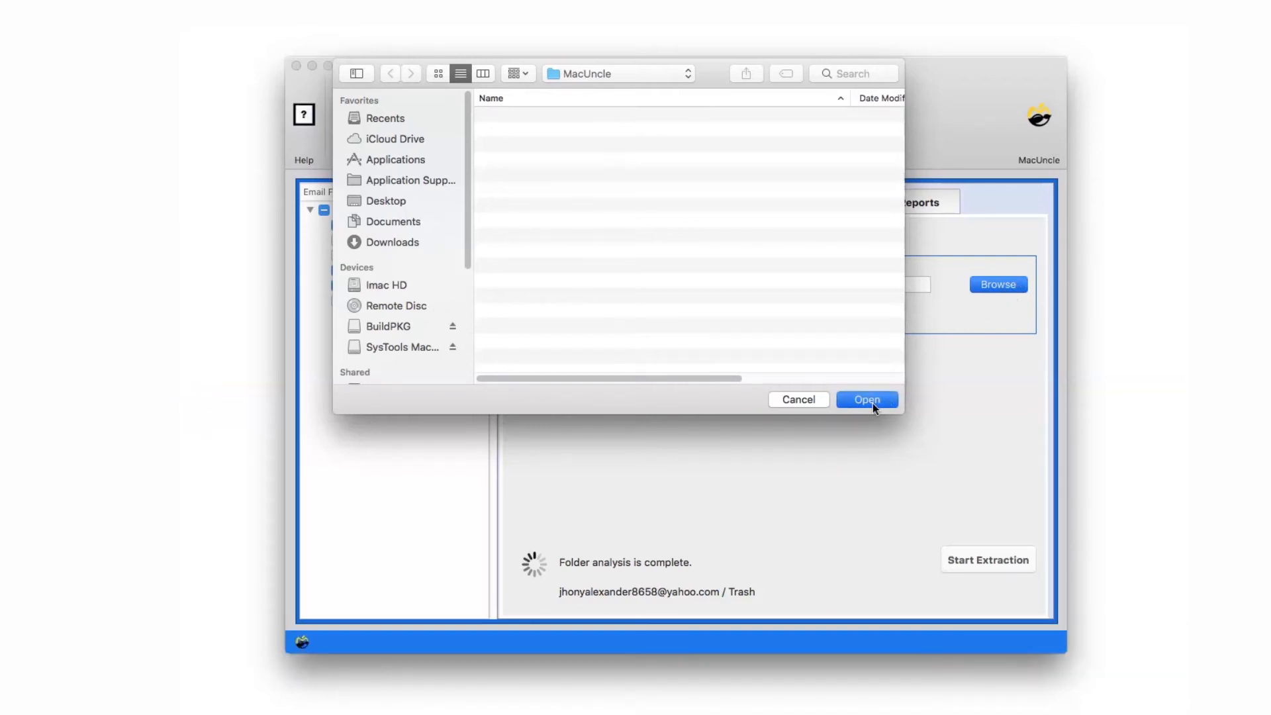
left_click(865, 398)
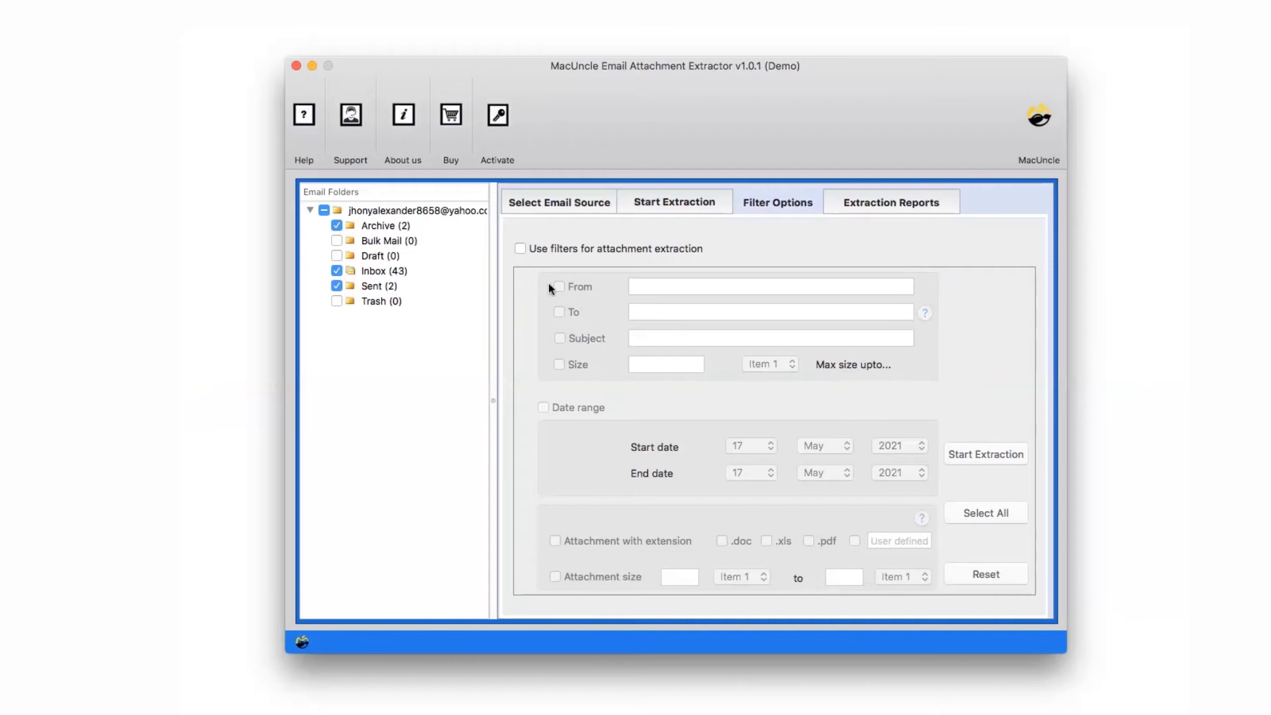
Enable filtering with sender address, message size and date-range filters ticked
left_click(519, 249)
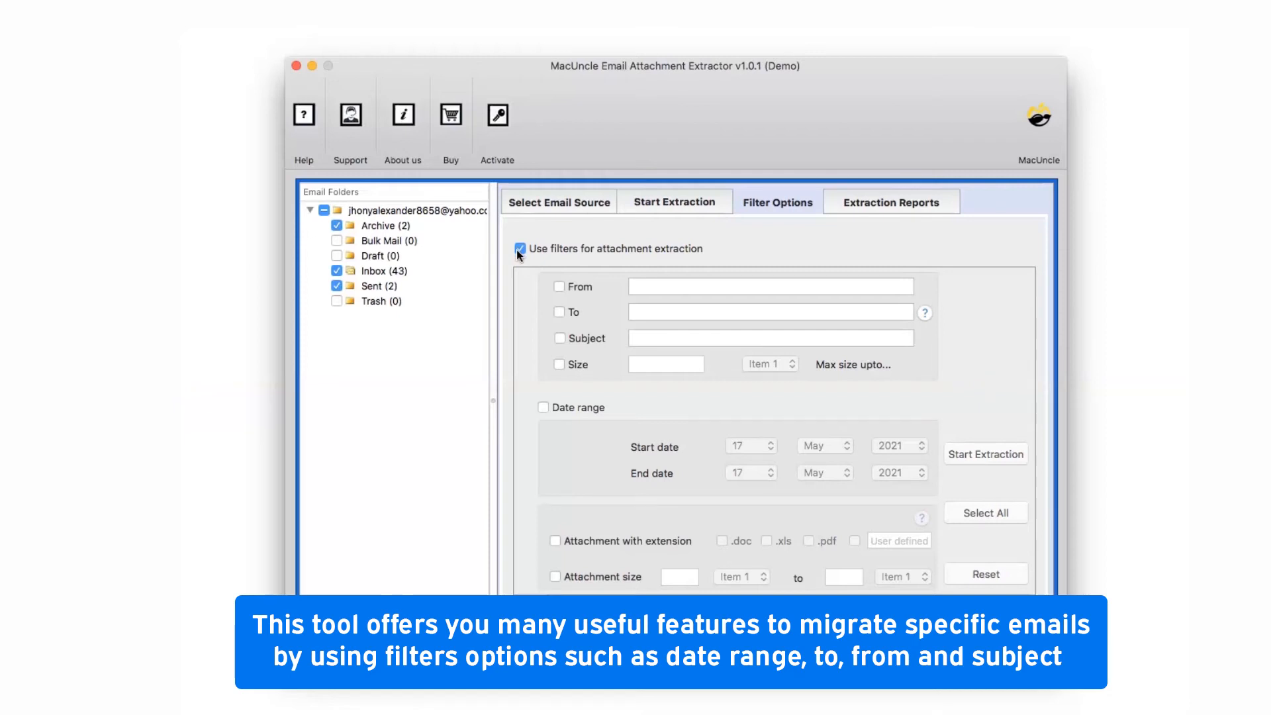
left_click(559, 286)
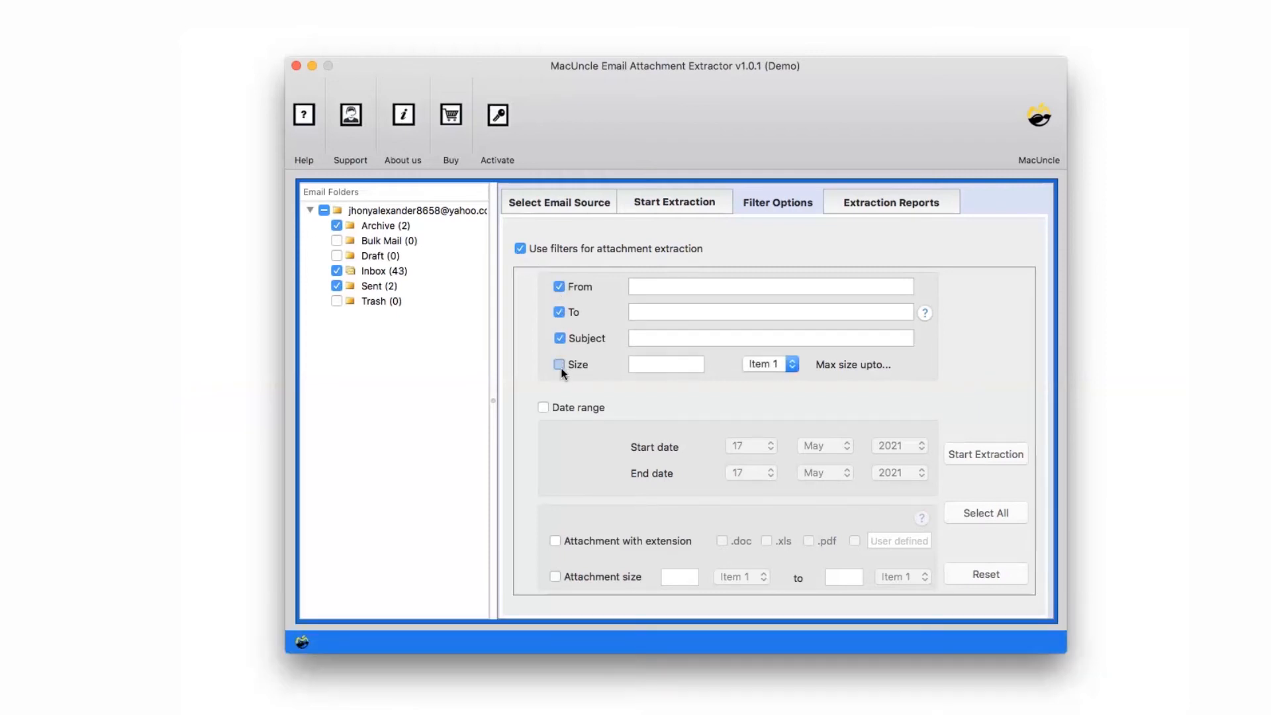
left_click(559, 365)
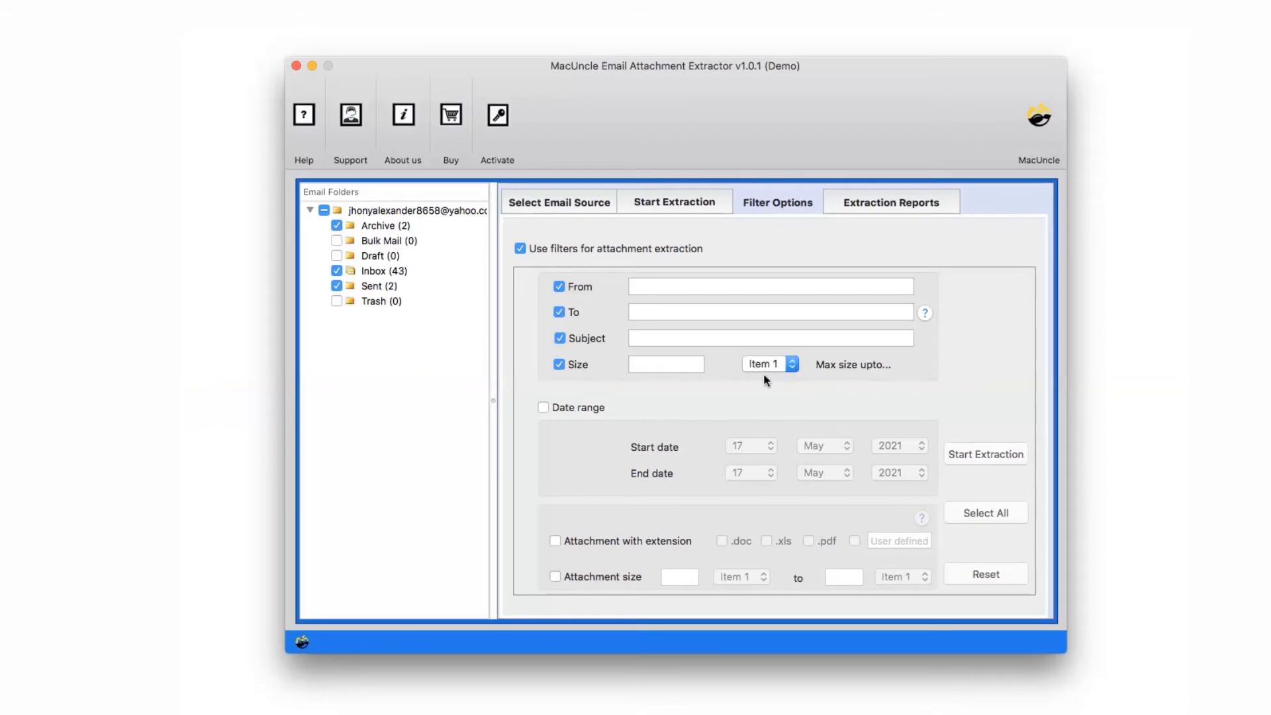
left_click(544, 408)
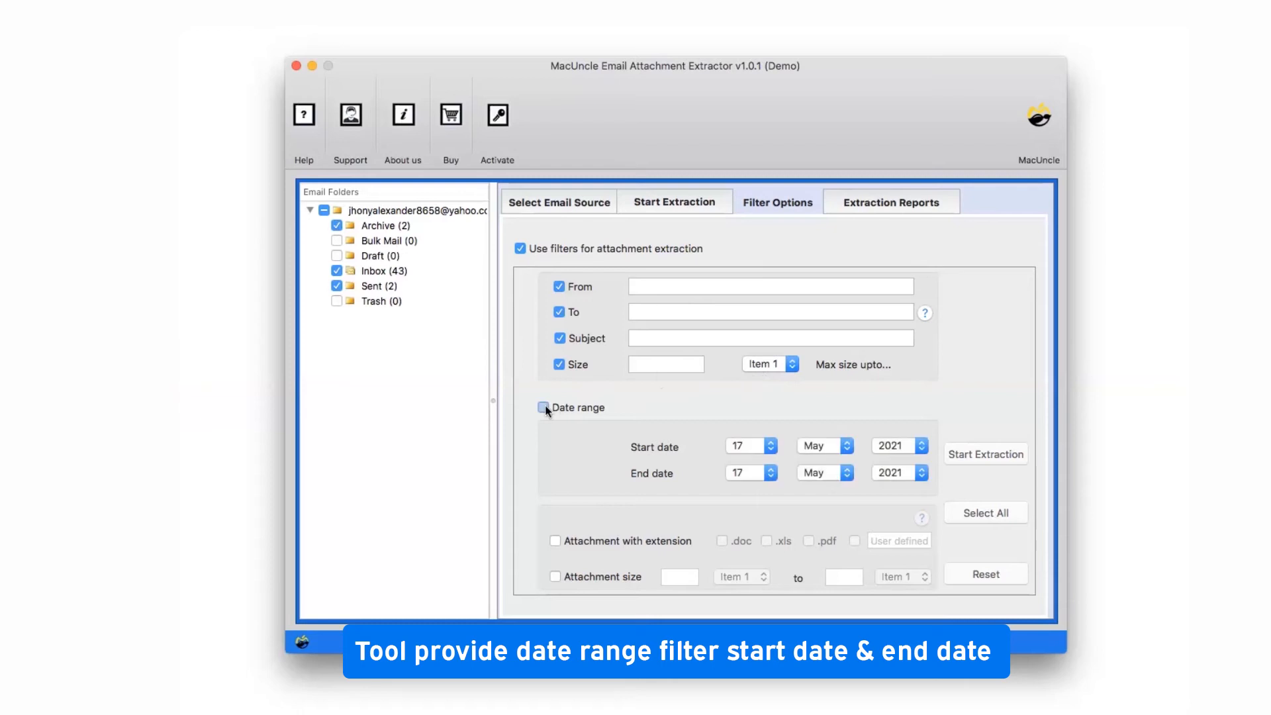
left_click(543, 408)
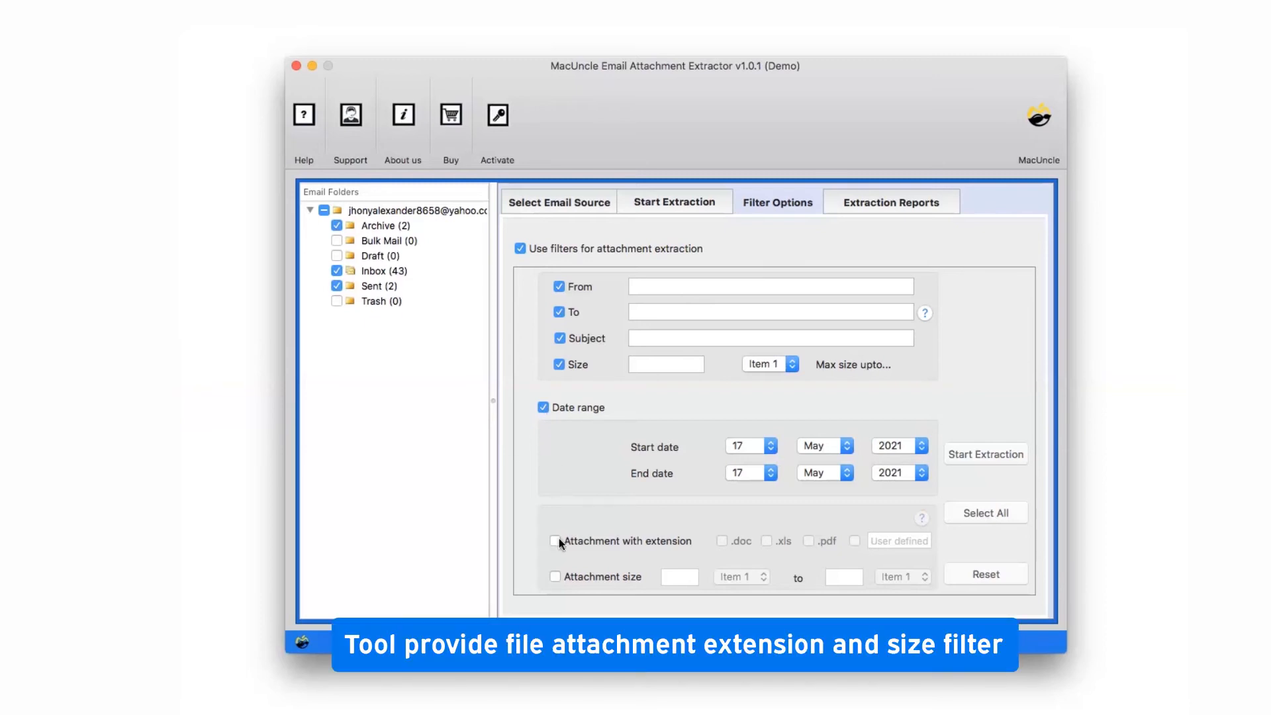
Add .doc, .pdf and user-defined 'pdf,png' extension filters plus attachment size, then reset all filters
left_click(555, 540)
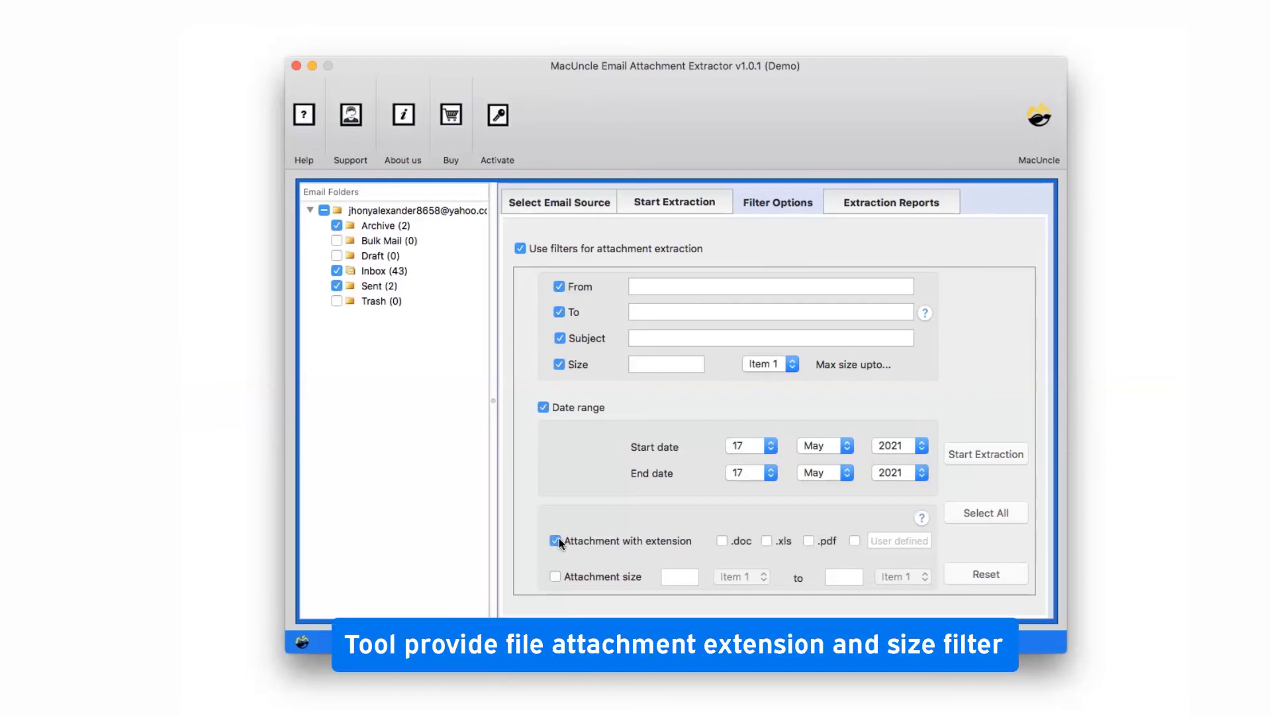
left_click(721, 540)
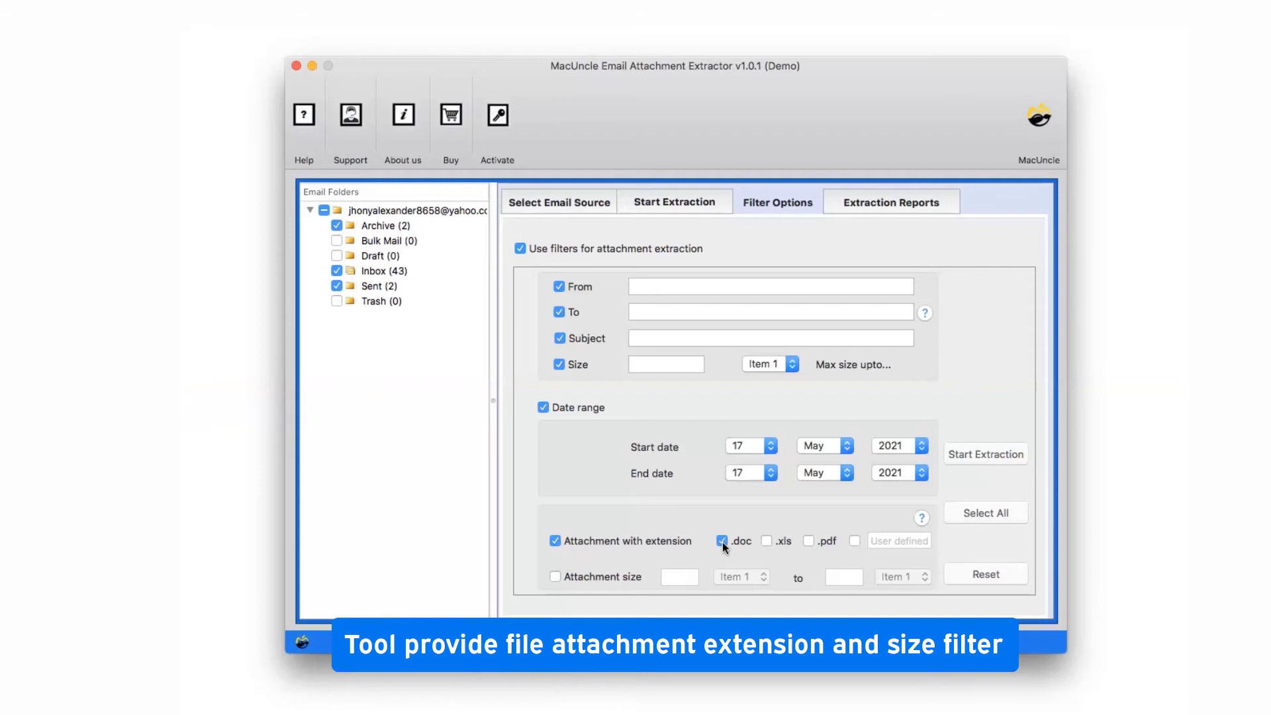
left_click(767, 540)
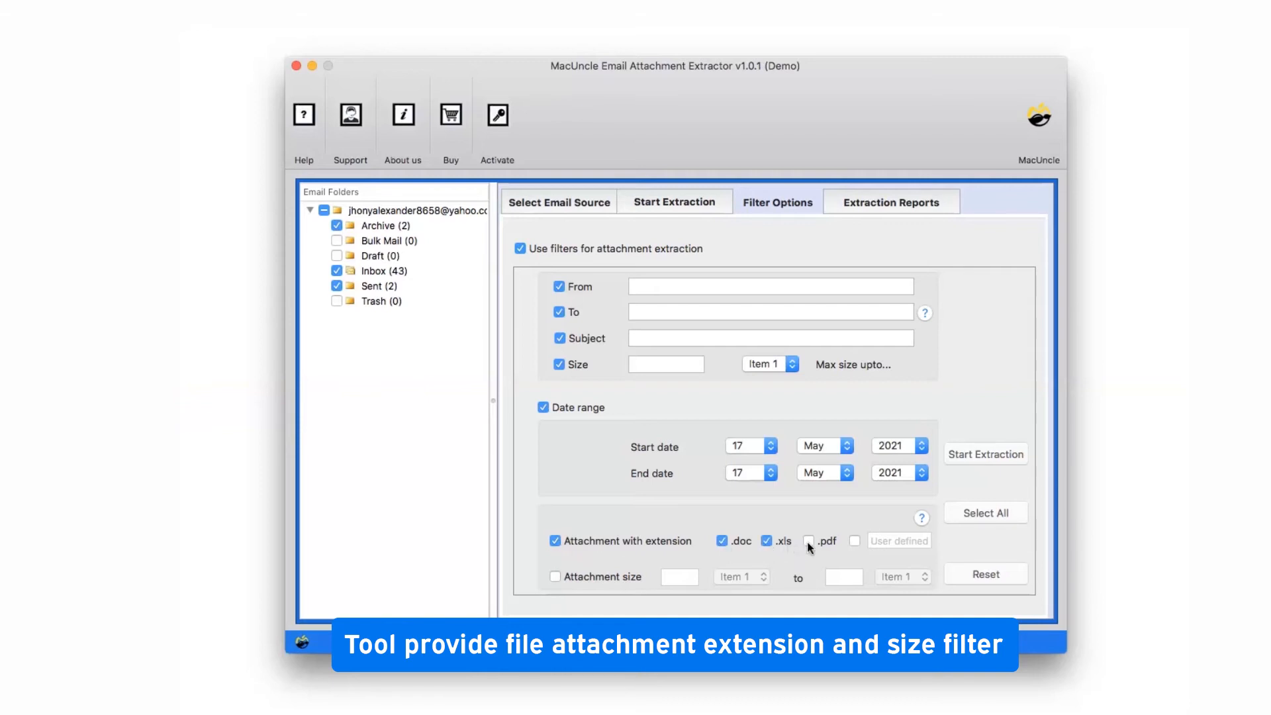
left_click(808, 540)
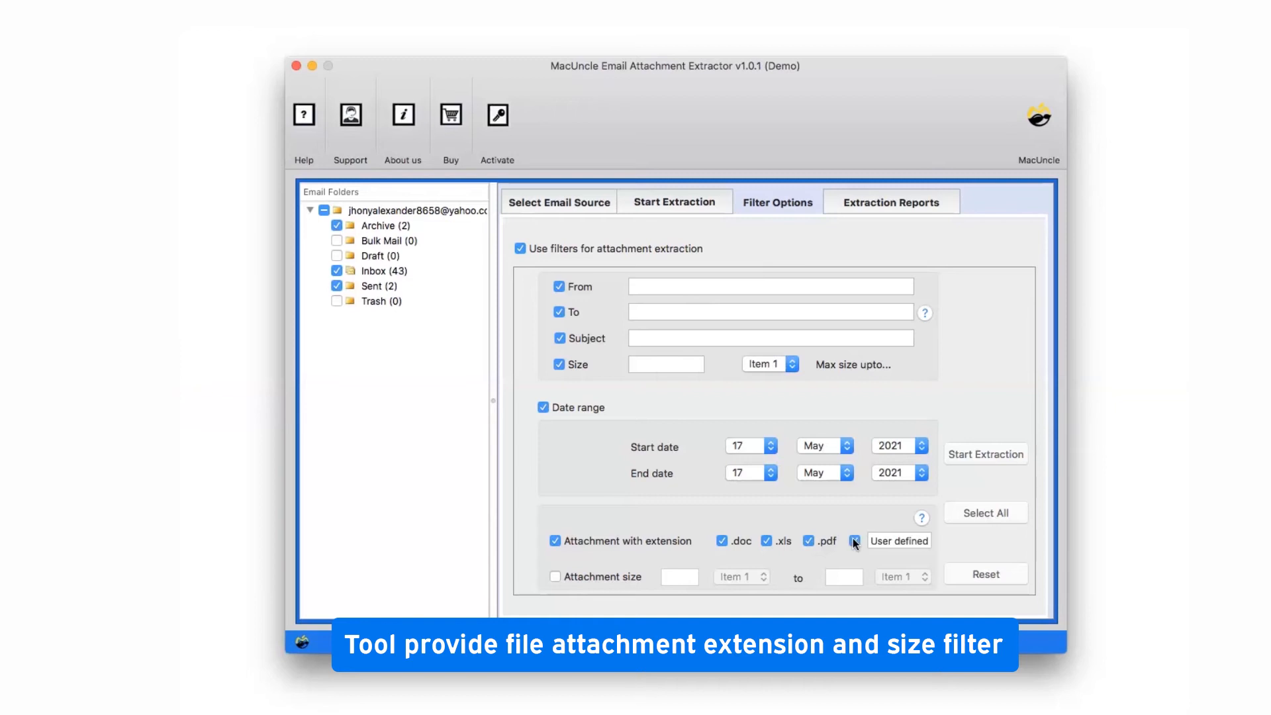
type("pdf.")
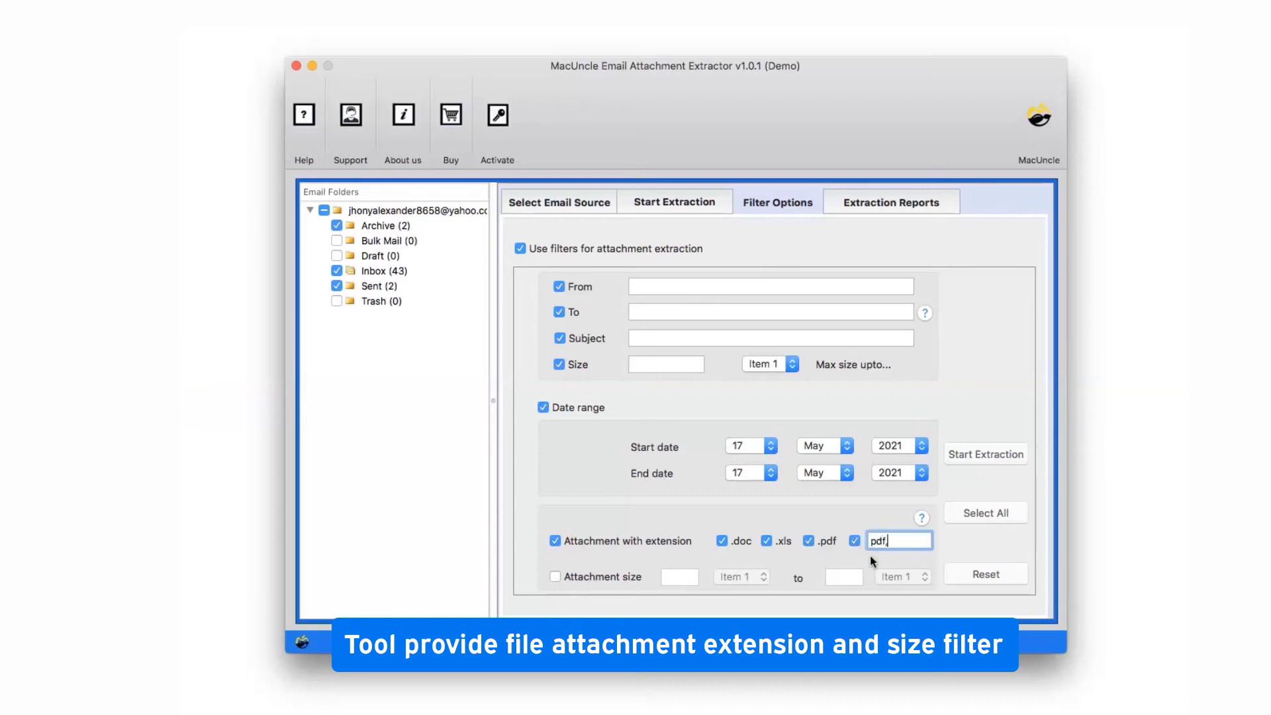
type("png")
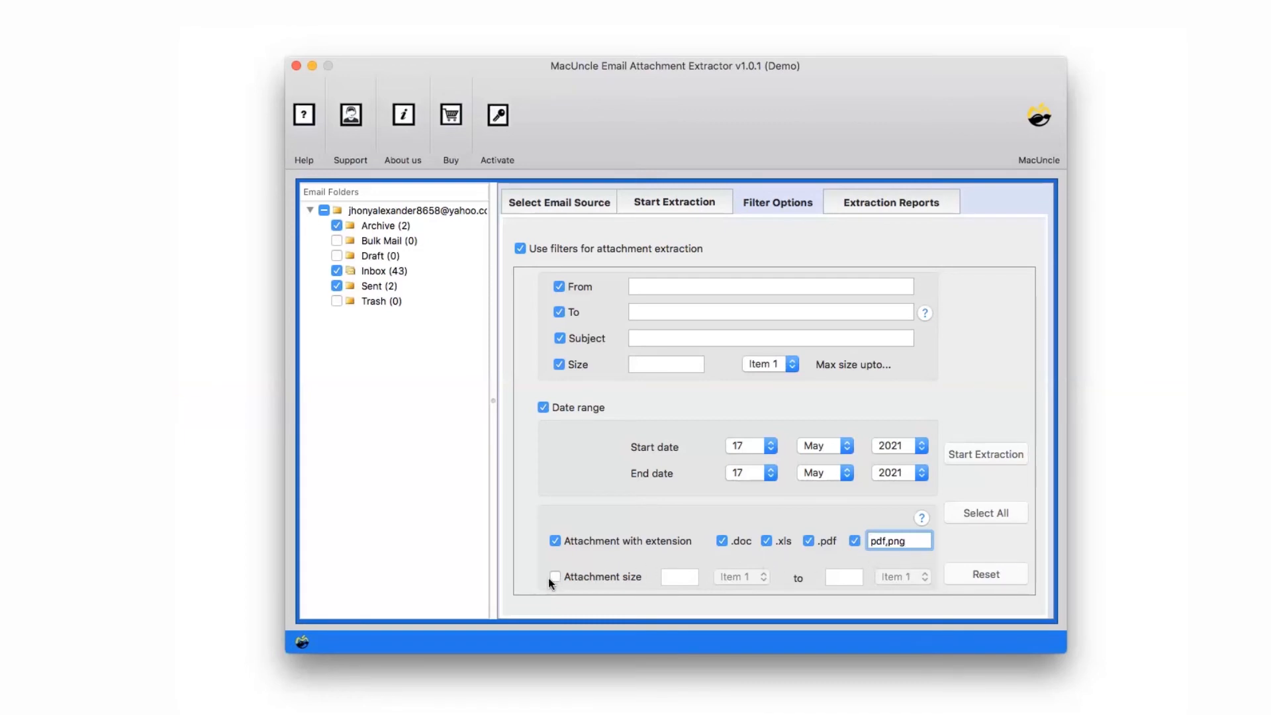
left_click(555, 576)
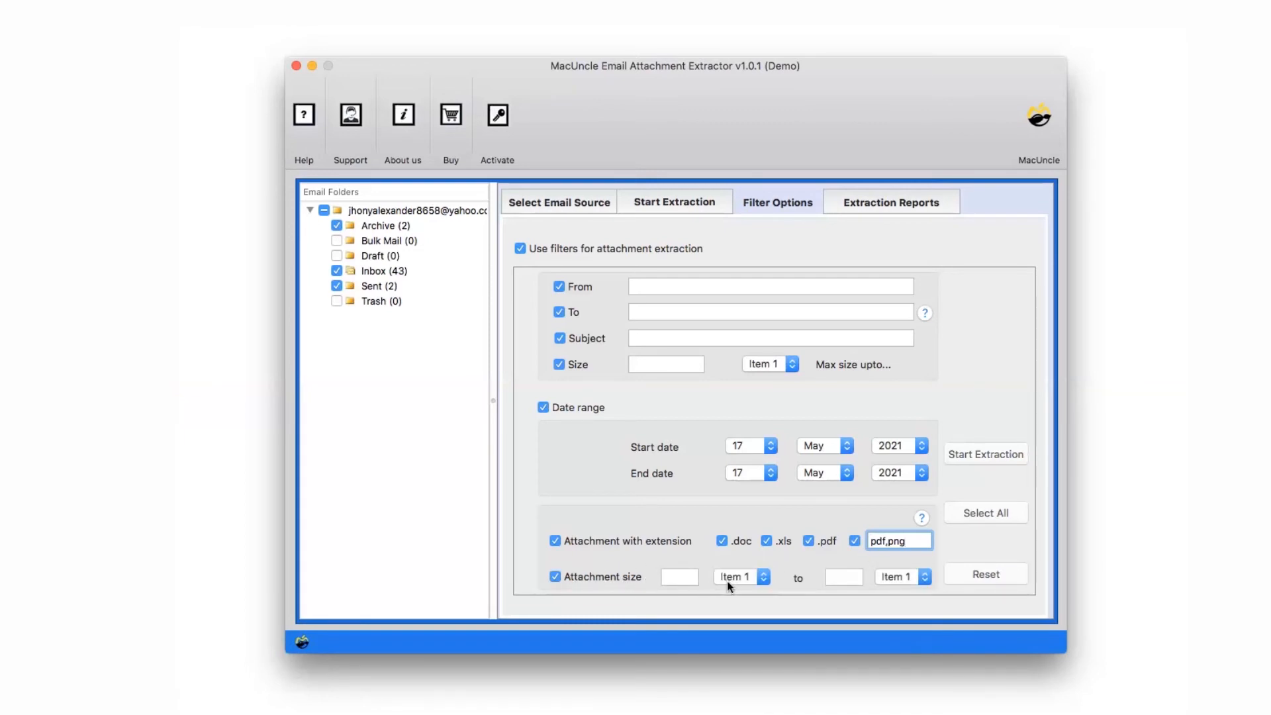
left_click(759, 576)
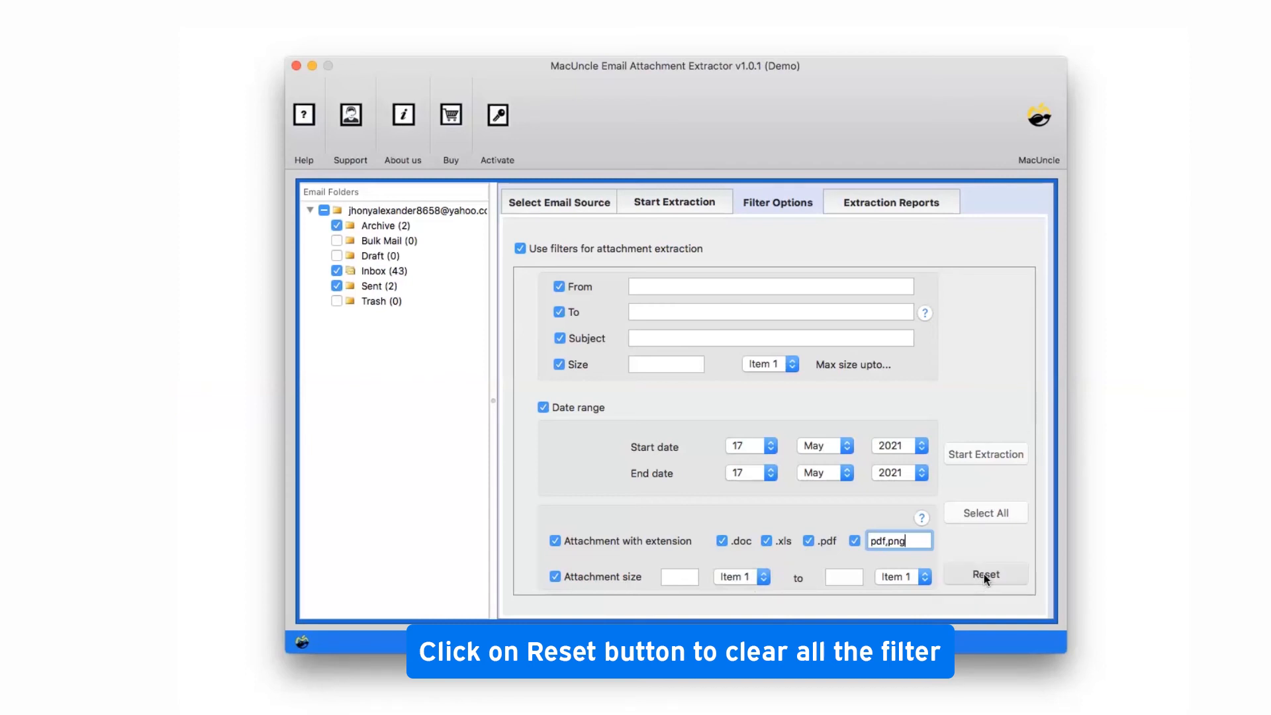
left_click(985, 573)
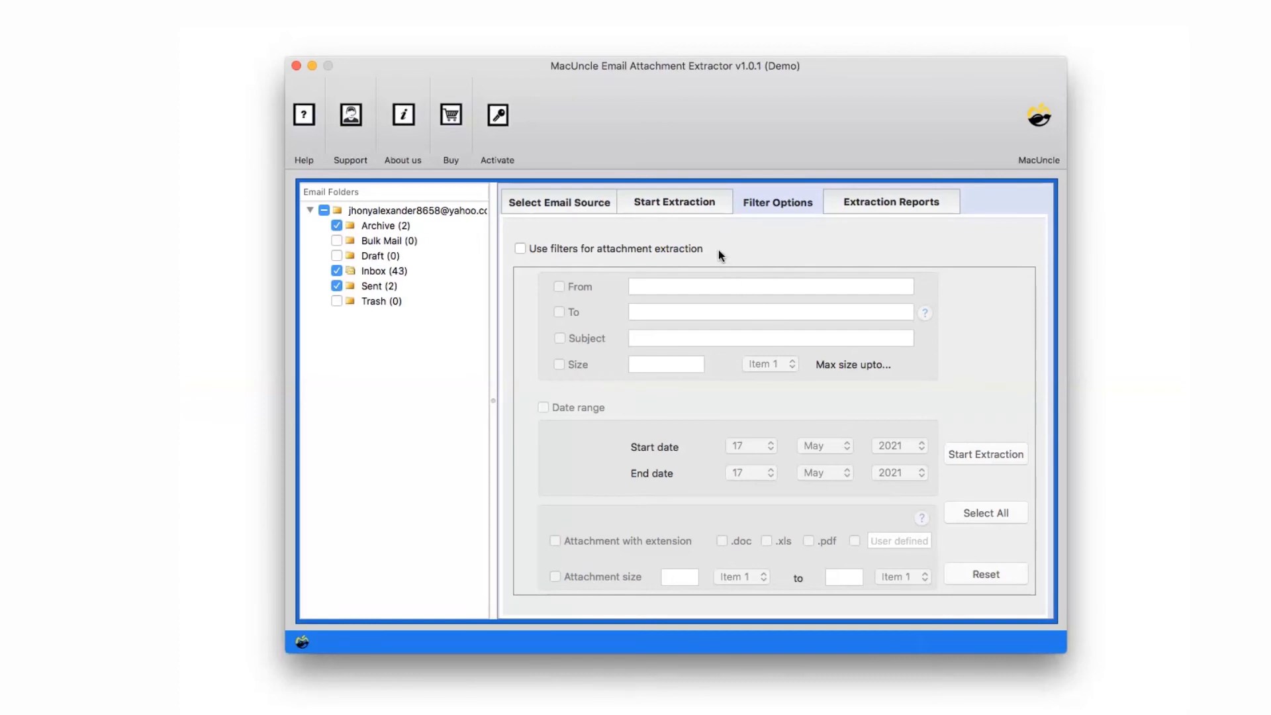
mouse_move(672, 208)
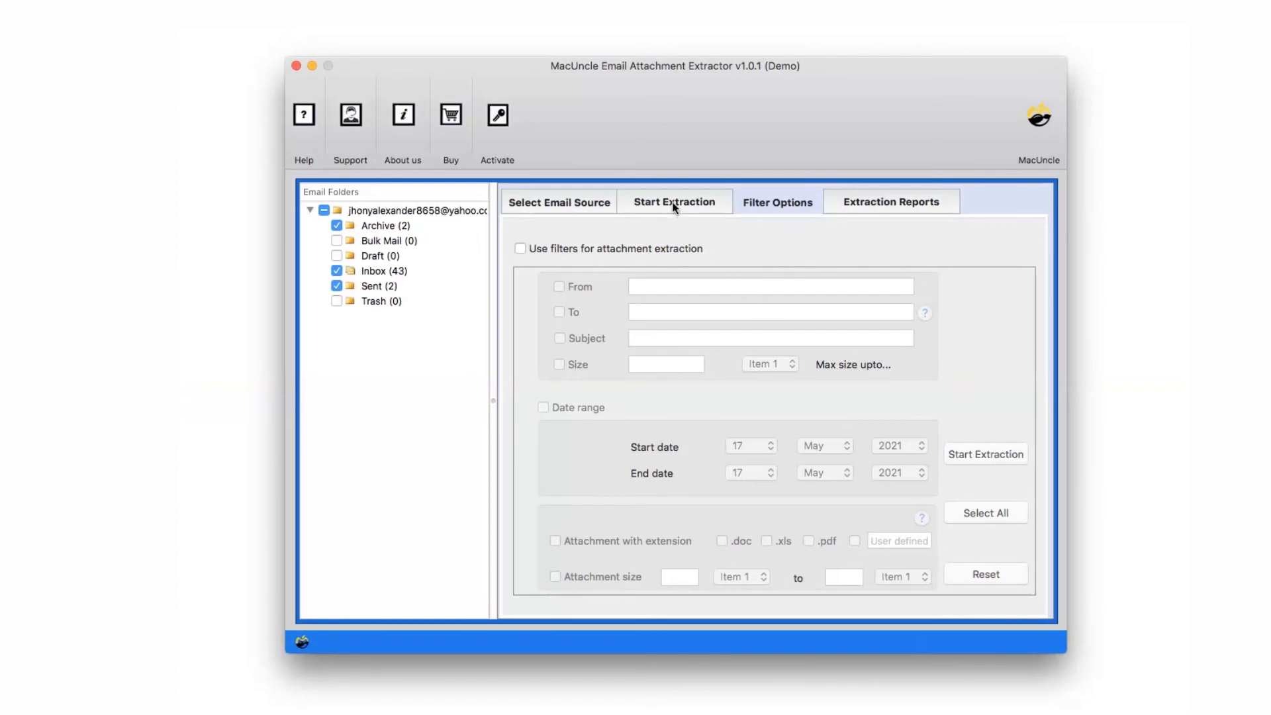
Start the extraction to the Desktop and acknowledge the Extraction Complete message
left_click(674, 201)
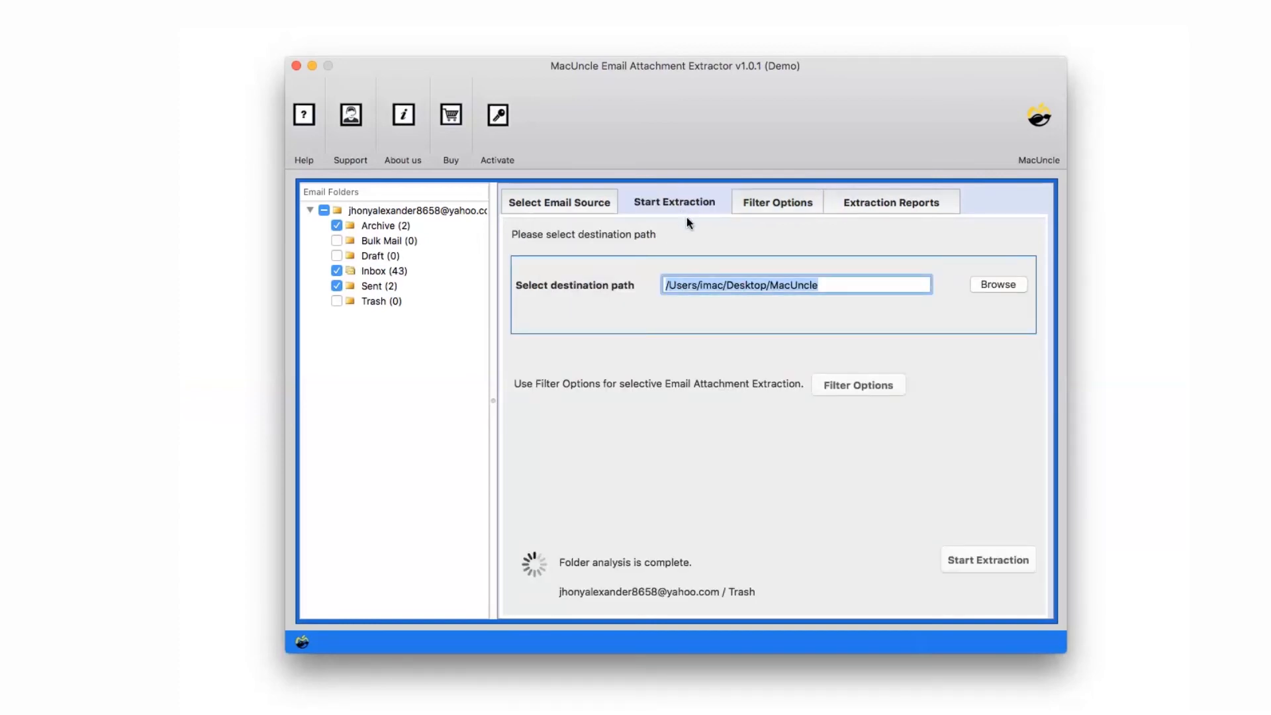
mouse_move(1004, 568)
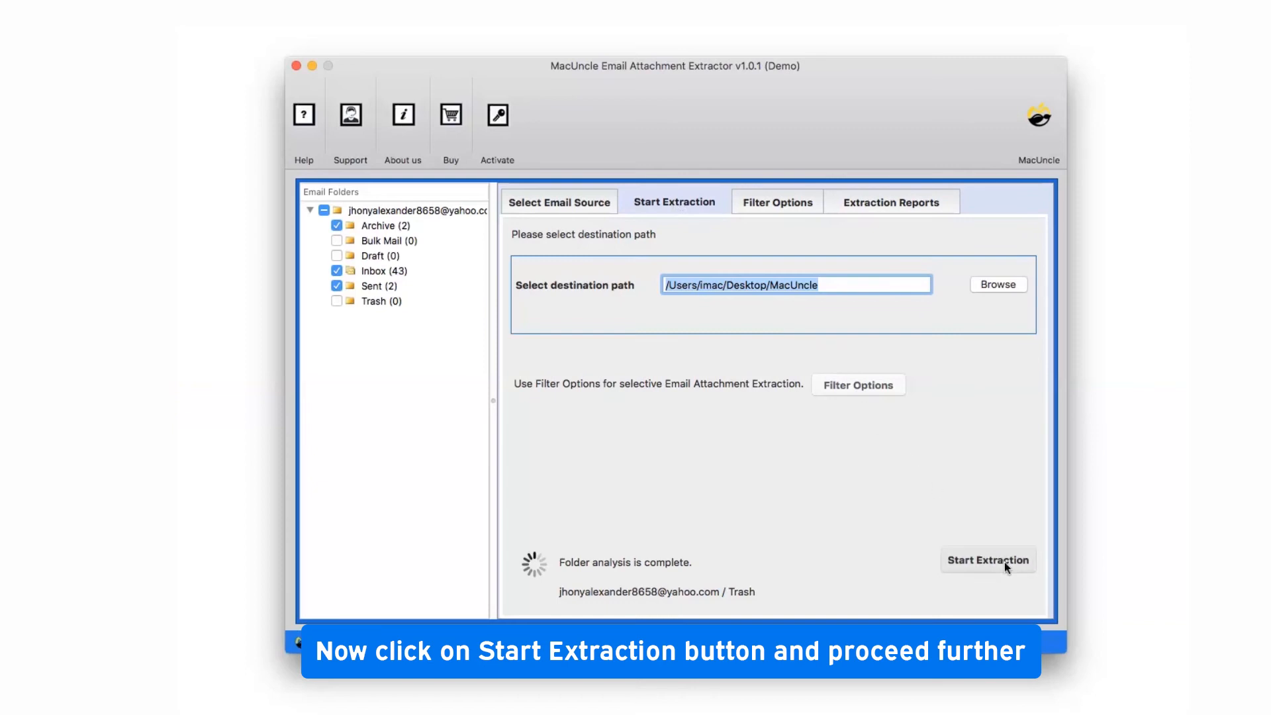
left_click(988, 558)
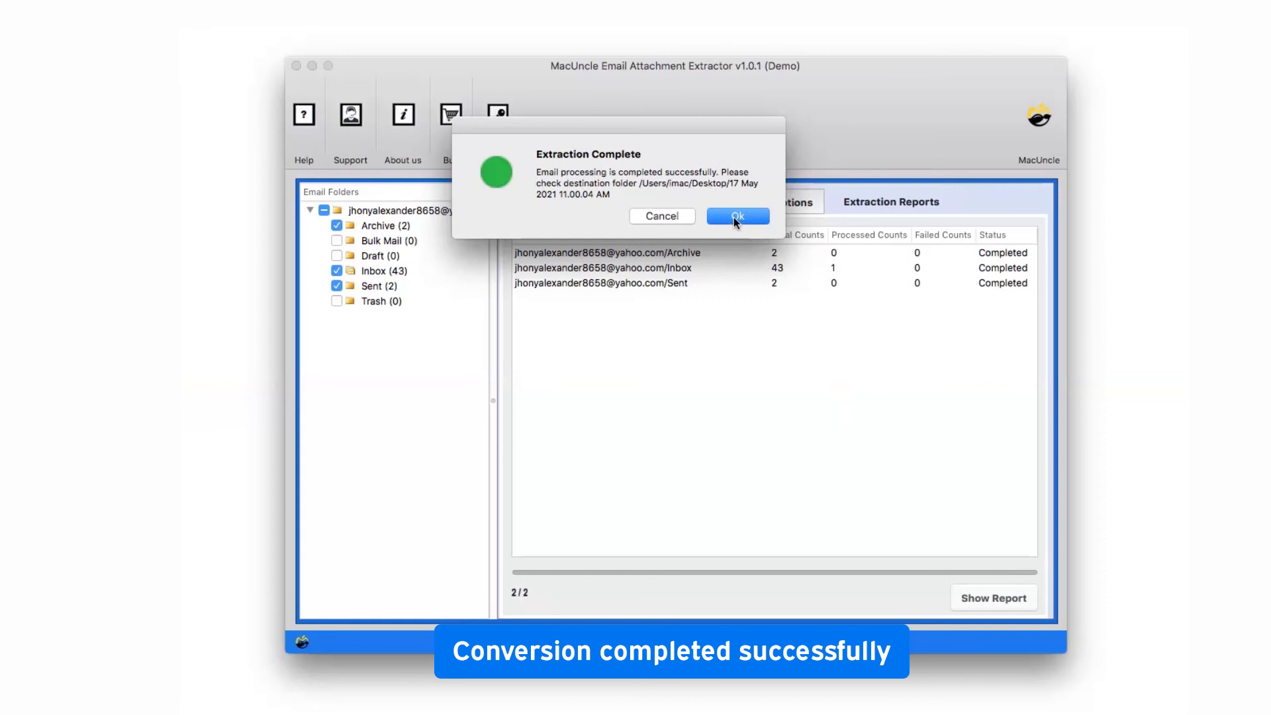
left_click(736, 215)
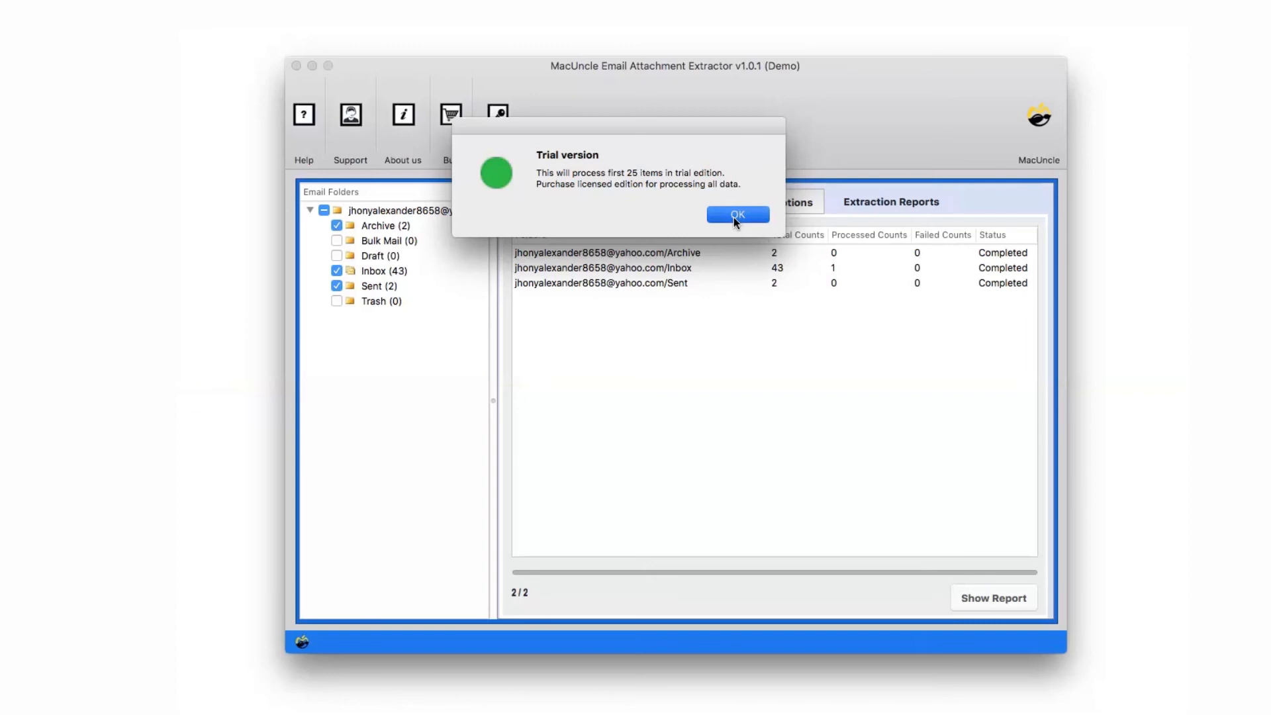
Dismiss the trial notice and scroll through SavingLog.txt reporting 1 attachment extracted
left_click(736, 214)
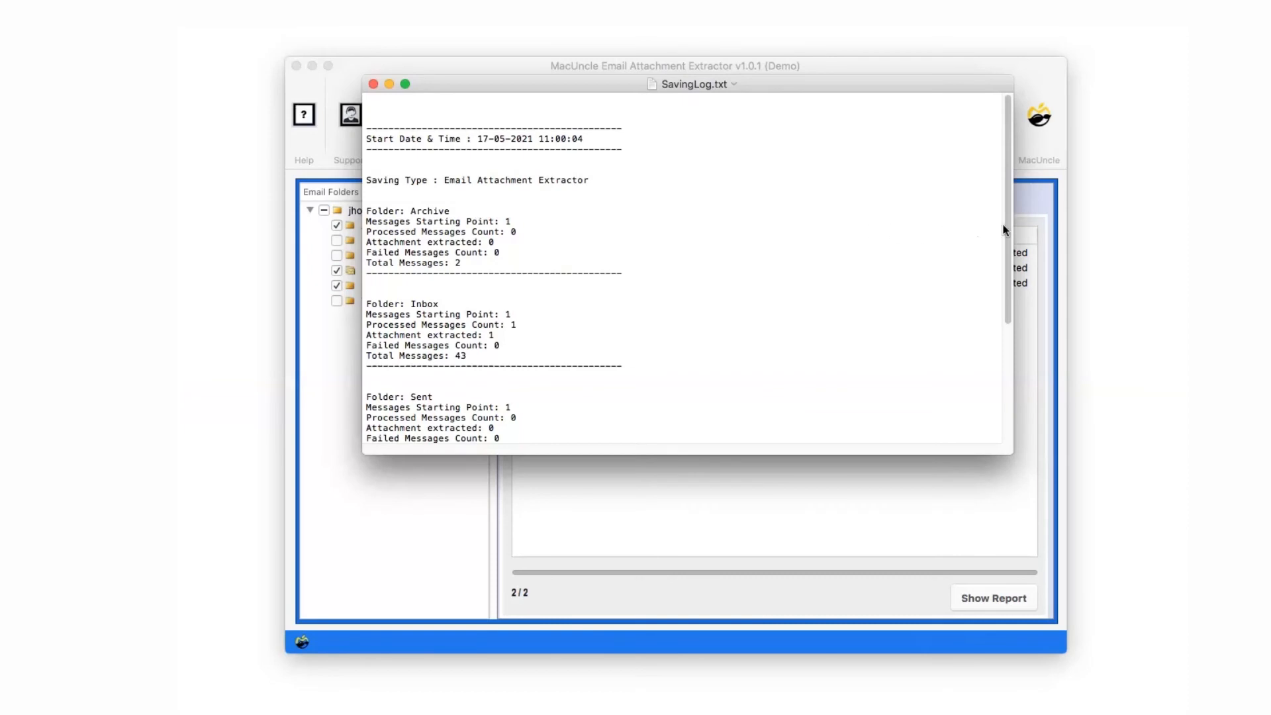
scroll("down", 3)
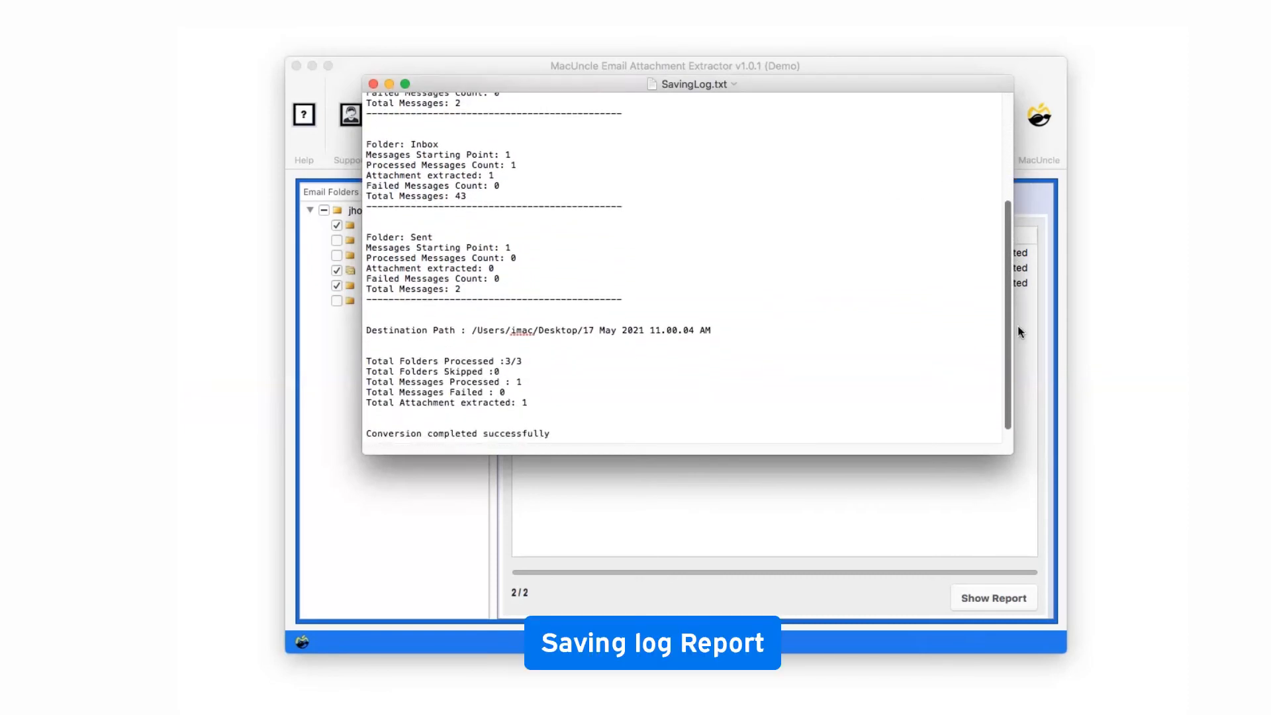
scroll("down", 3)
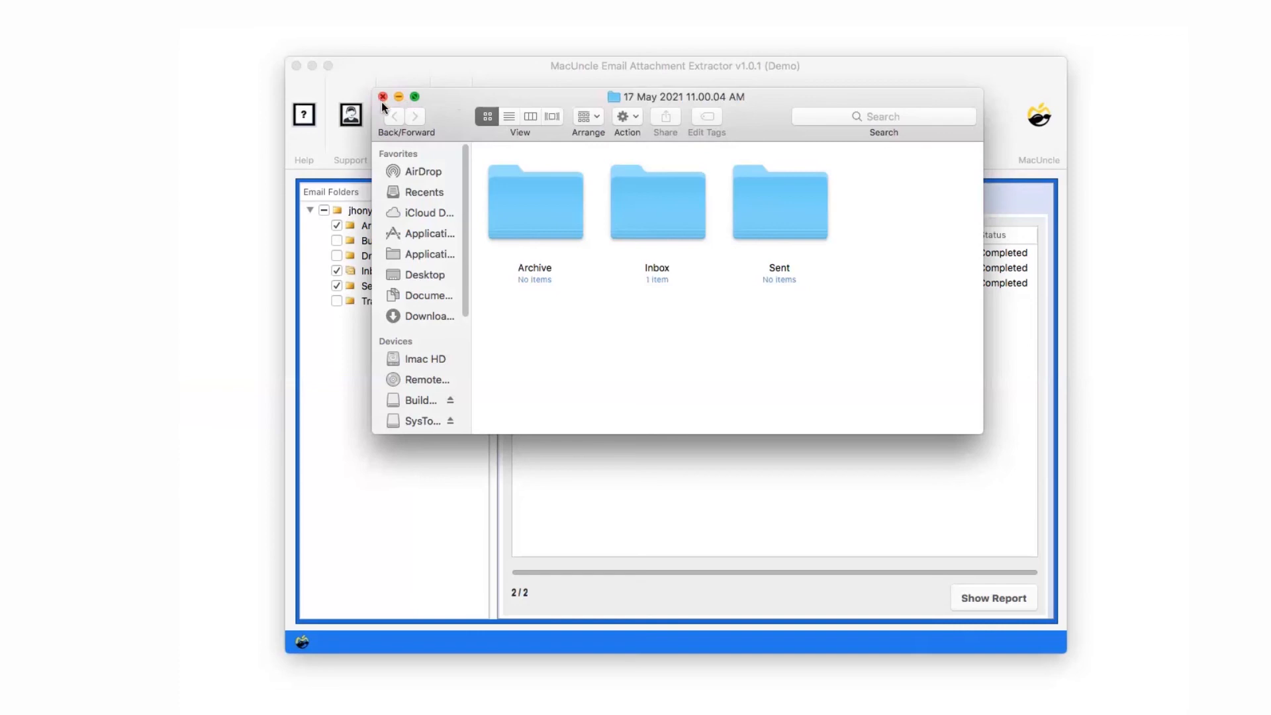
Open the Inbox folder to reveal the extracted 'Fw_ Security alert' file
left_click(656, 202)
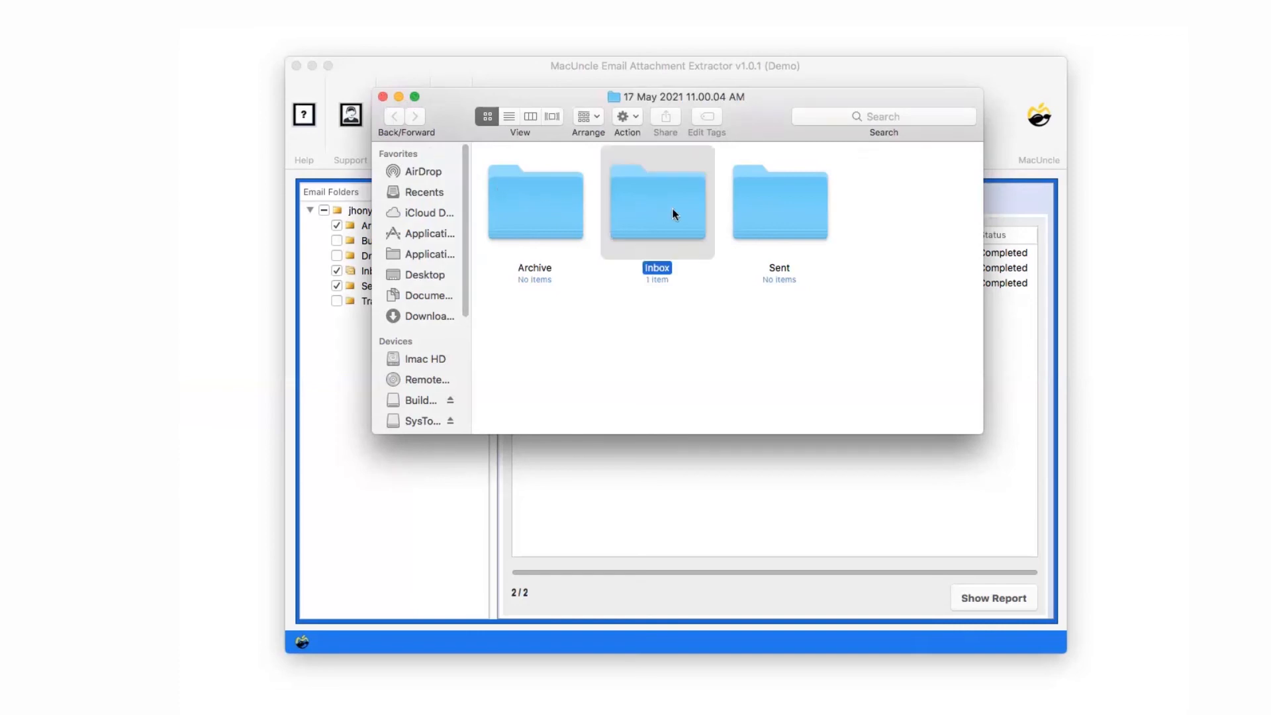
double_click(657, 201)
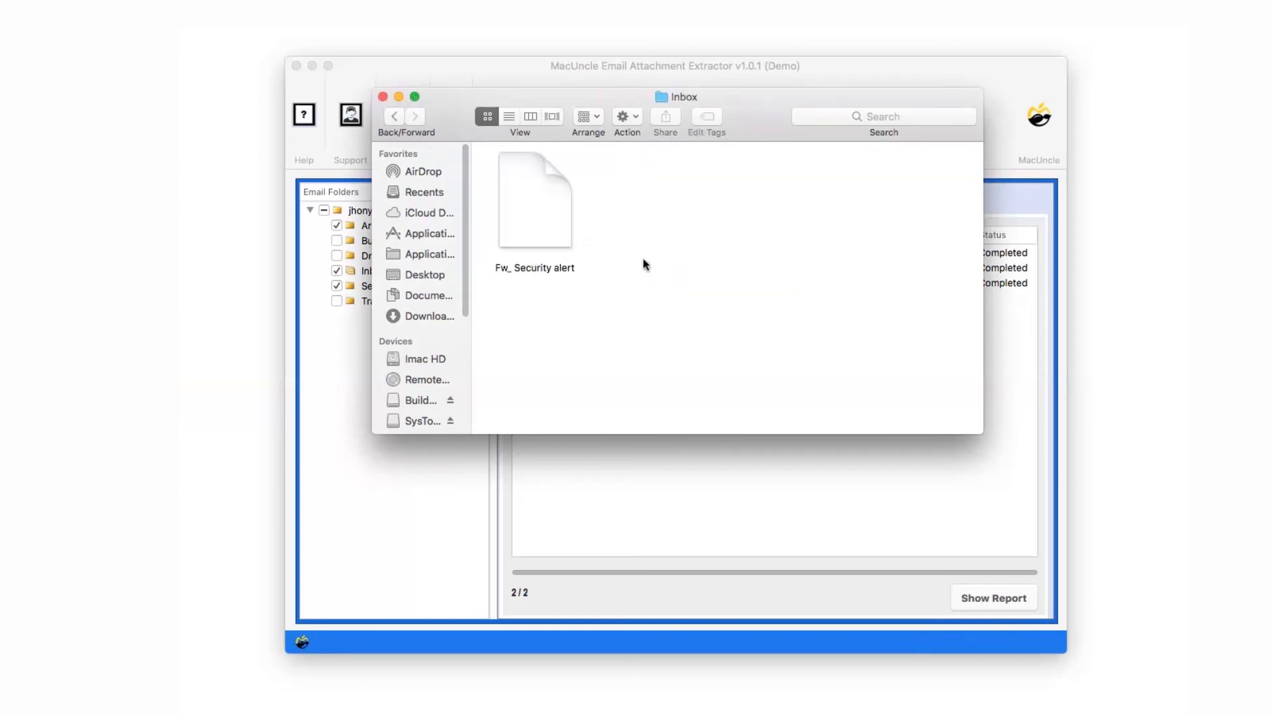
mouse_move(619, 321)
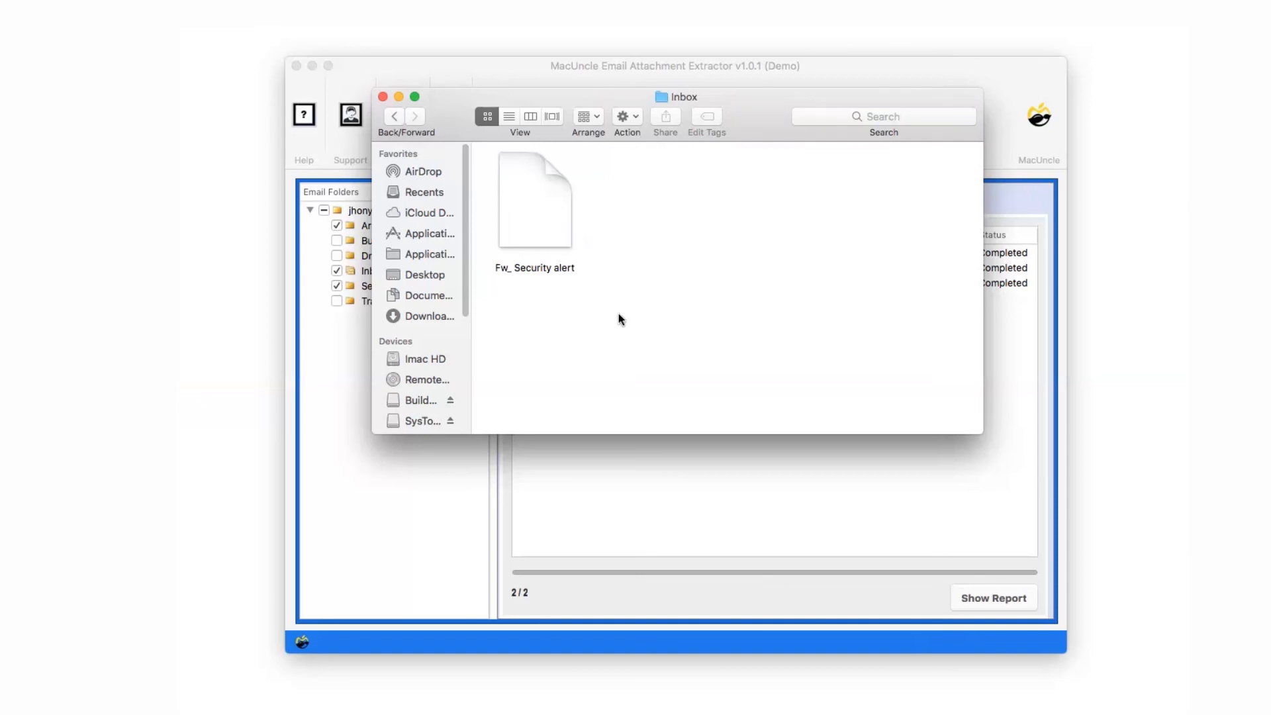